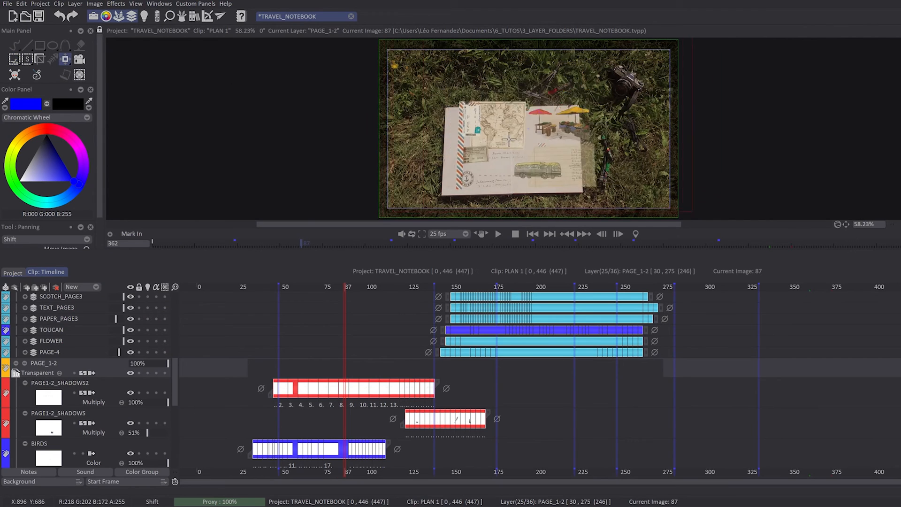
Scroll the layer view to bring the PAGE_1-2 folder with its Warp Grid into view
scroll("up", 3)
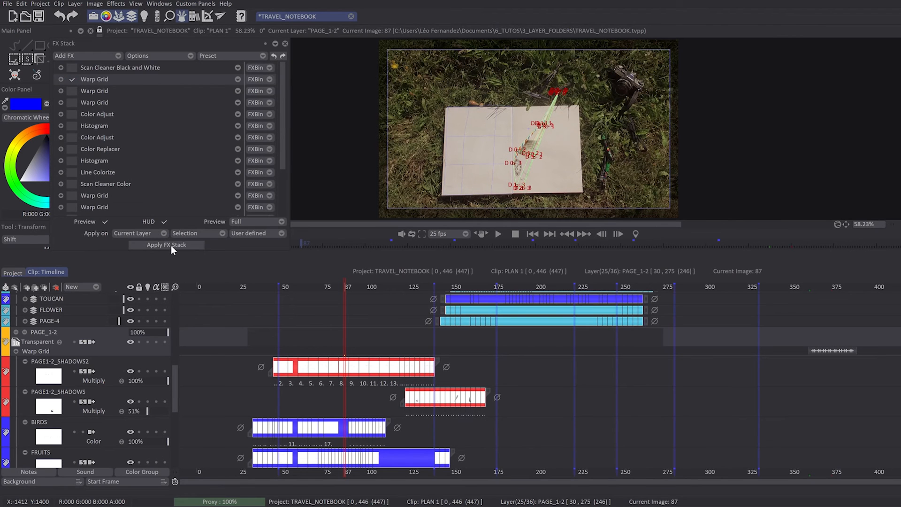
Apply the FX stack so the Warp Grid renders across the PAGE_1-2 layer group
left_click(167, 245)
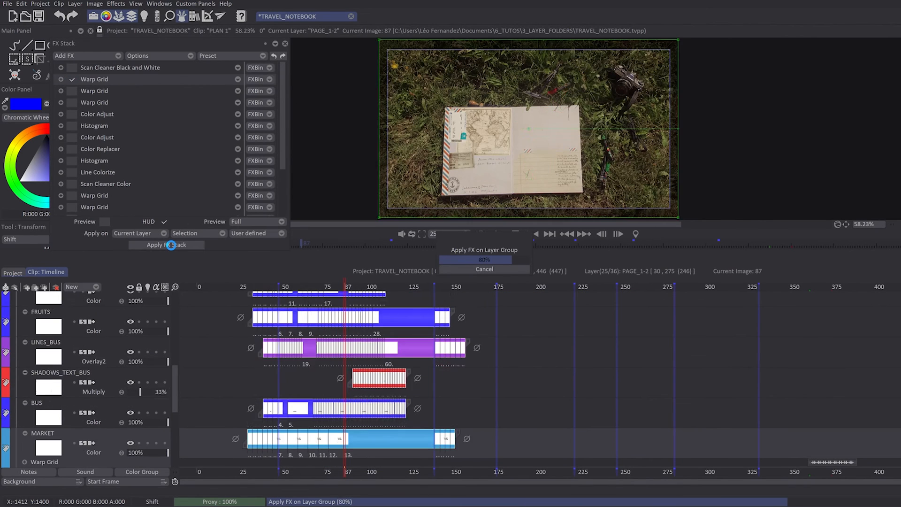